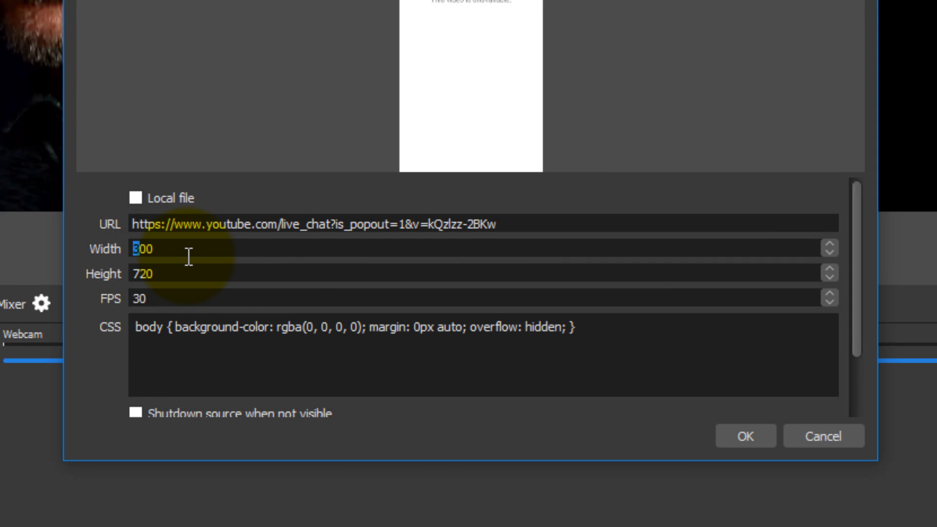
Step: Confirm the chat browser source settings, then review the Video source's properties without changing them
left_click(745, 435)
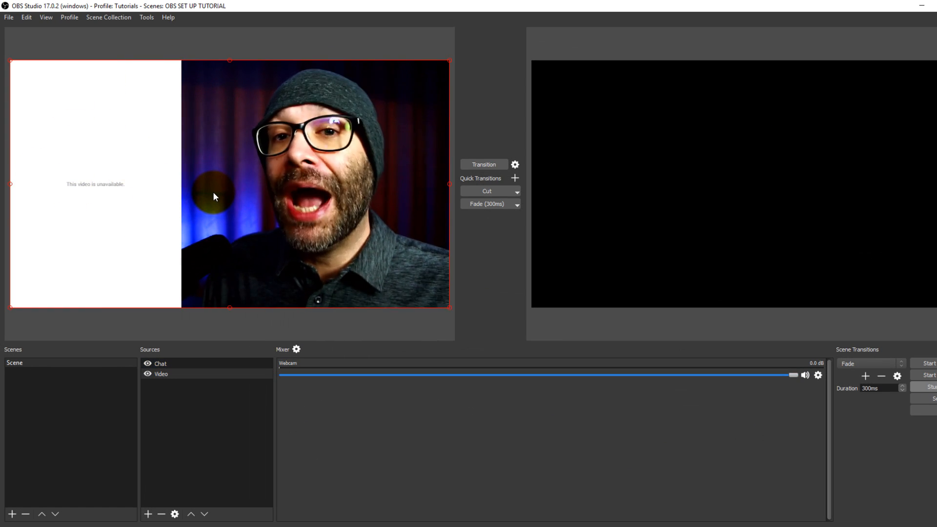
right_click(161, 374)
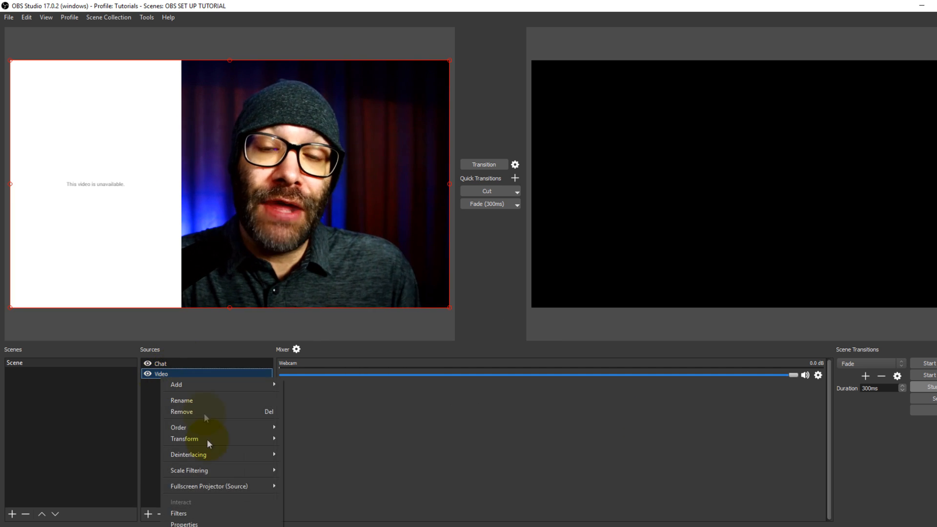
left_click(184, 524)
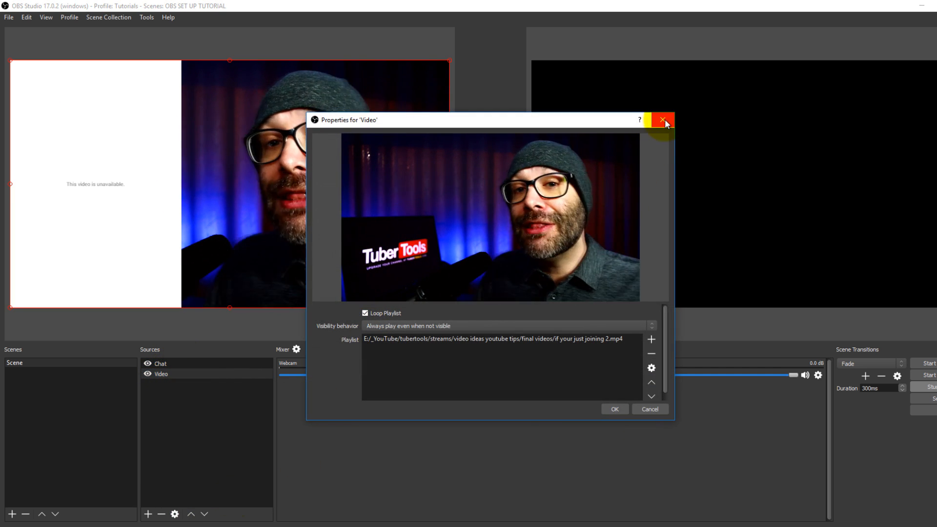
left_click(664, 120)
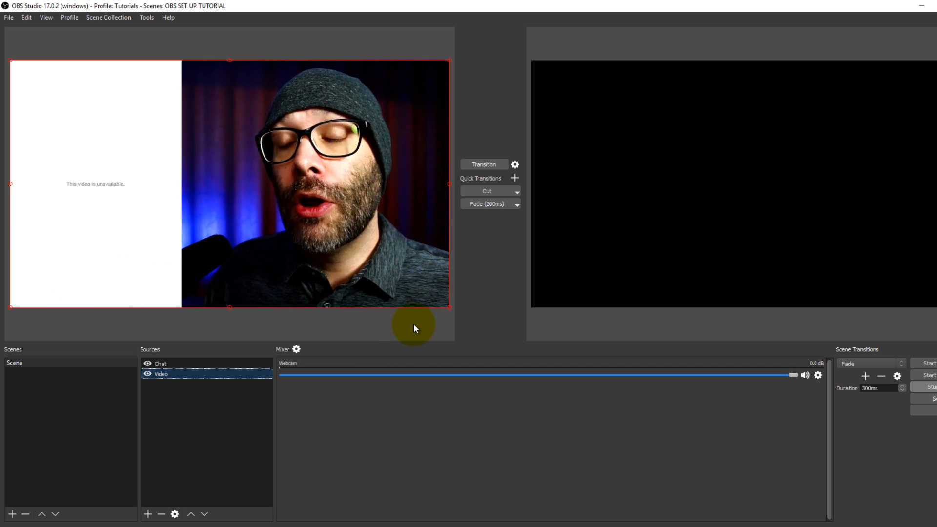
mouse_move(371, 333)
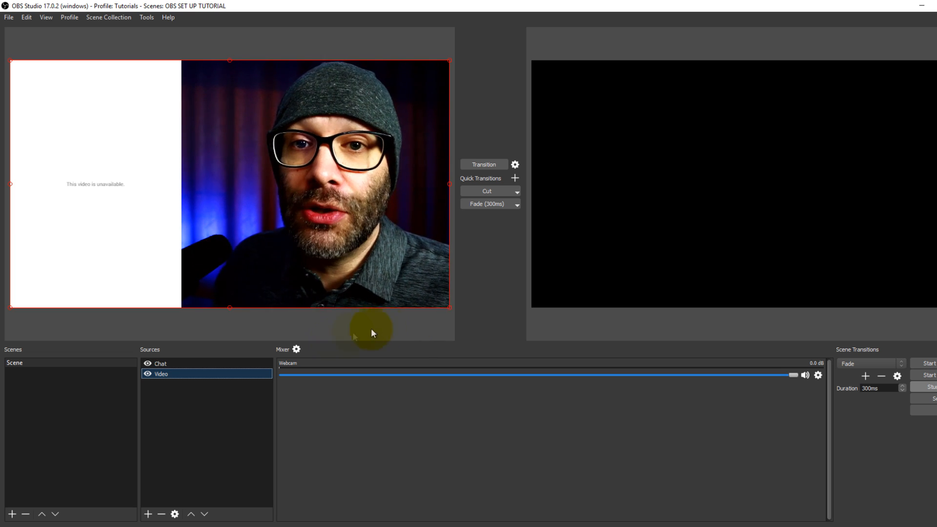